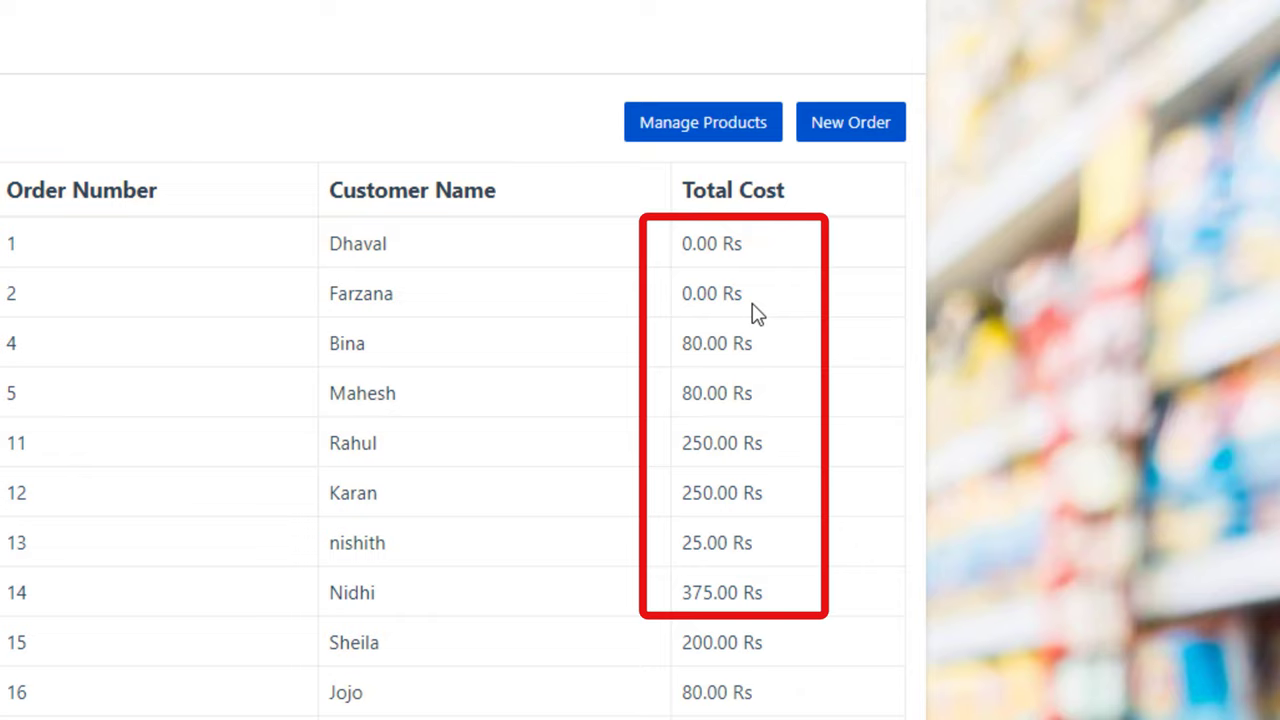
{"action": "double_click", "coordinate": [718, 243]}
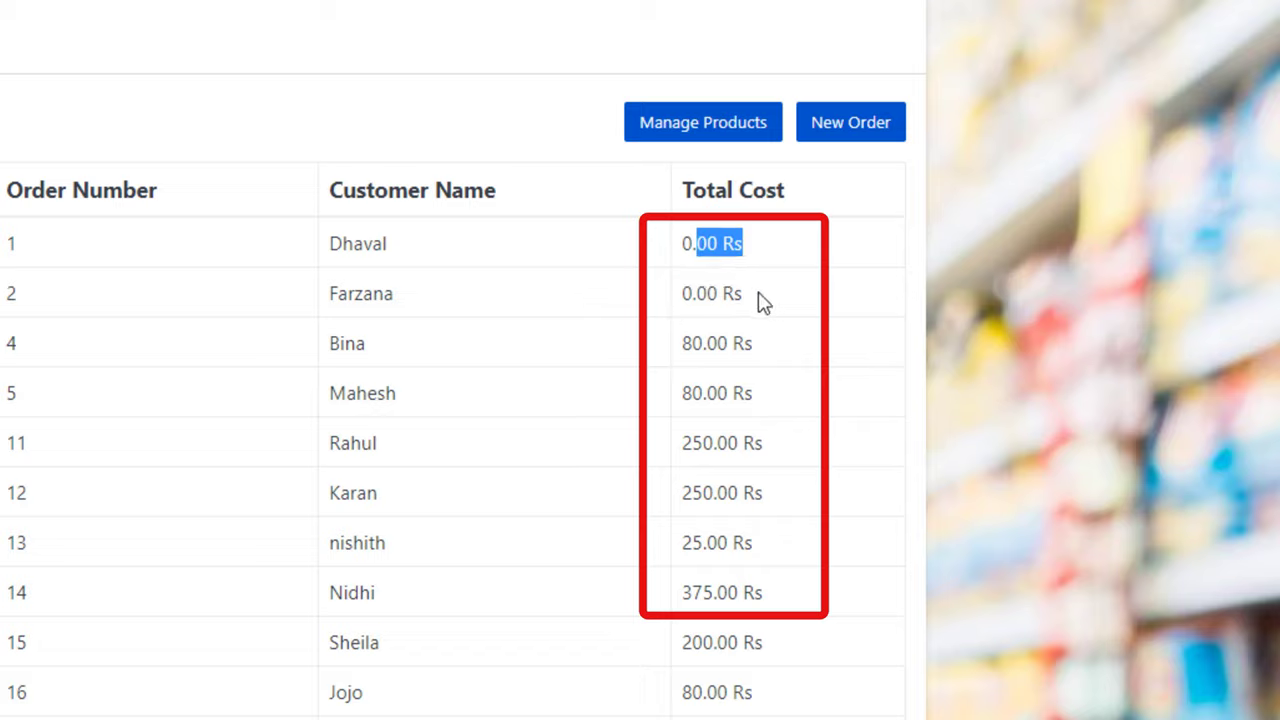